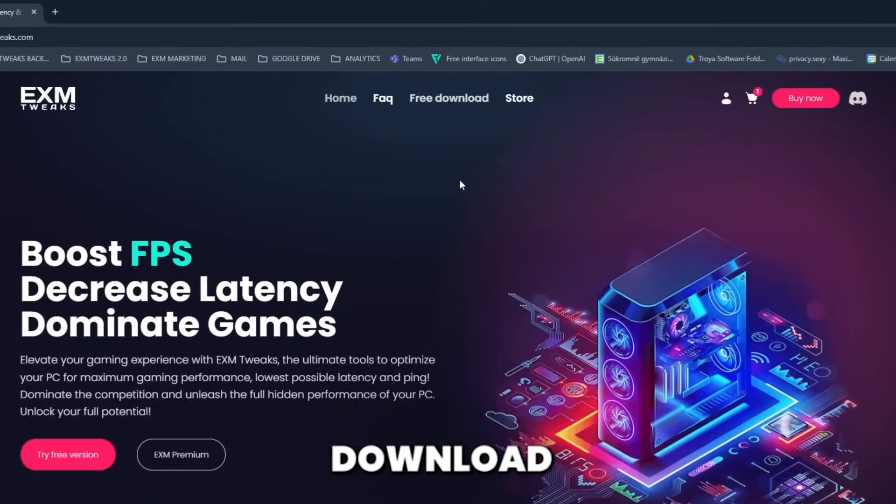
Start the EXM free utility download for Windows from the EXM Tweaks site
{"action": "left_click", "coordinate": [449, 97]}
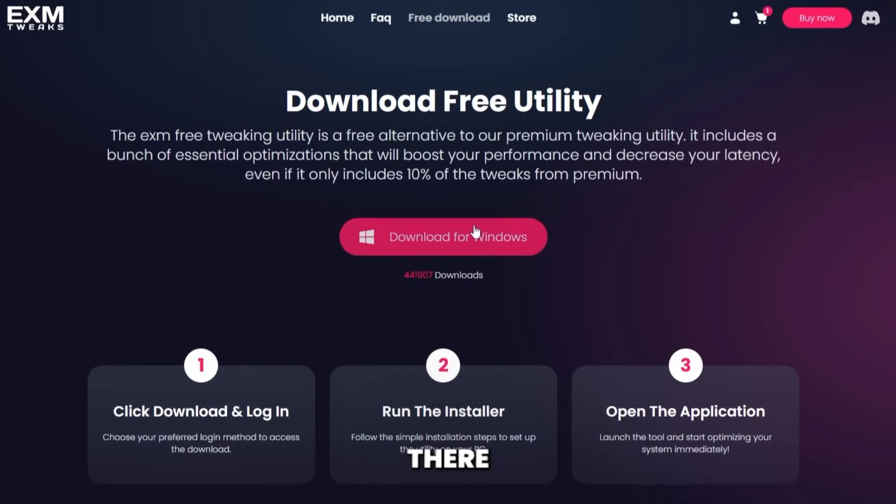
{"action": "scroll", "scroll_direction": "down", "scroll_amount": 3}
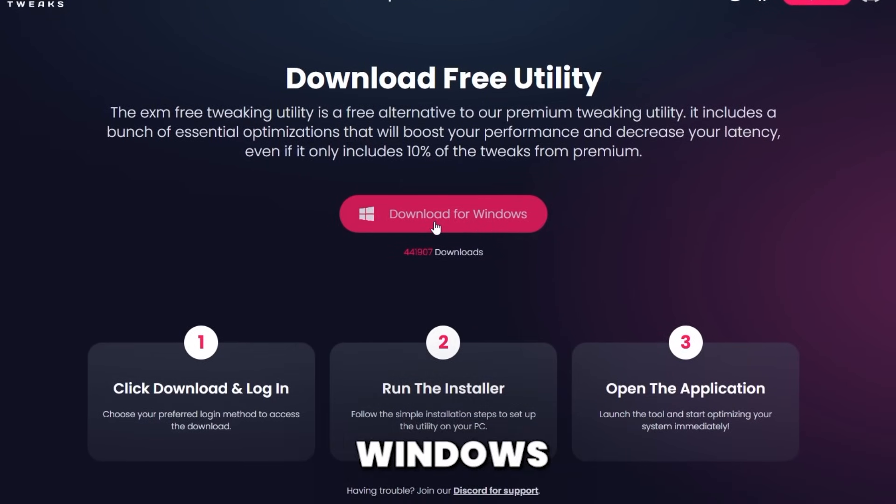
{"action": "left_click", "coordinate": [444, 214]}
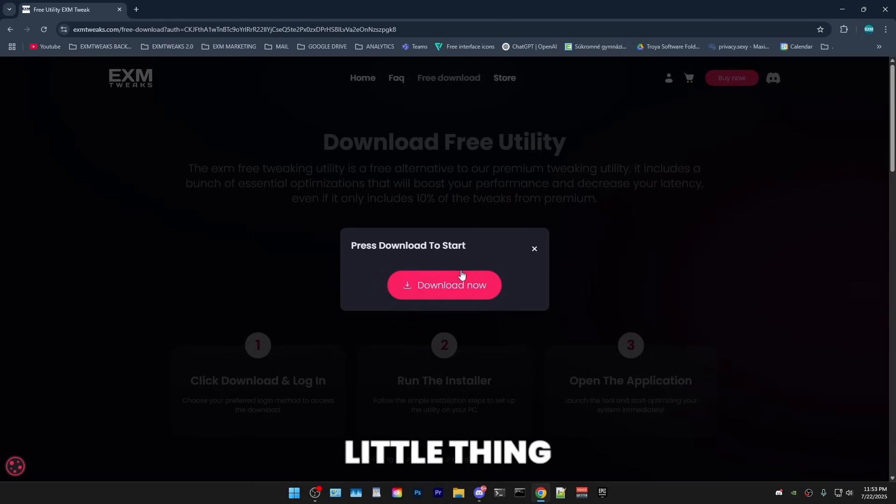
{"action": "left_click", "coordinate": [452, 285]}
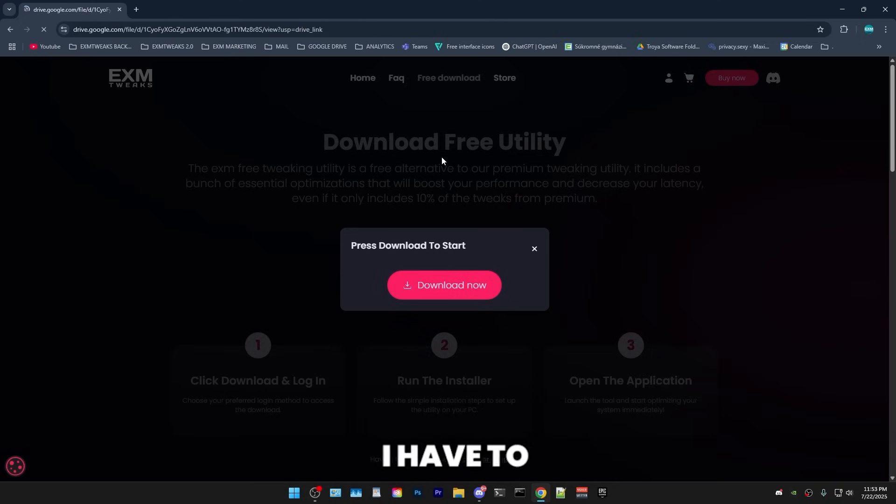
{"action": "left_click", "coordinate": [445, 285]}
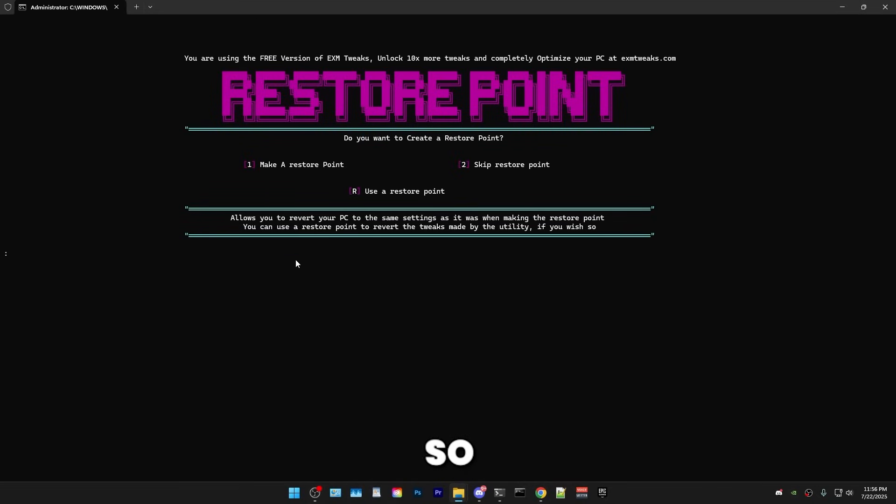
Choose option 1 to make a restore point, then accept downloading missing resources
{"action": "type", "text": "1"}
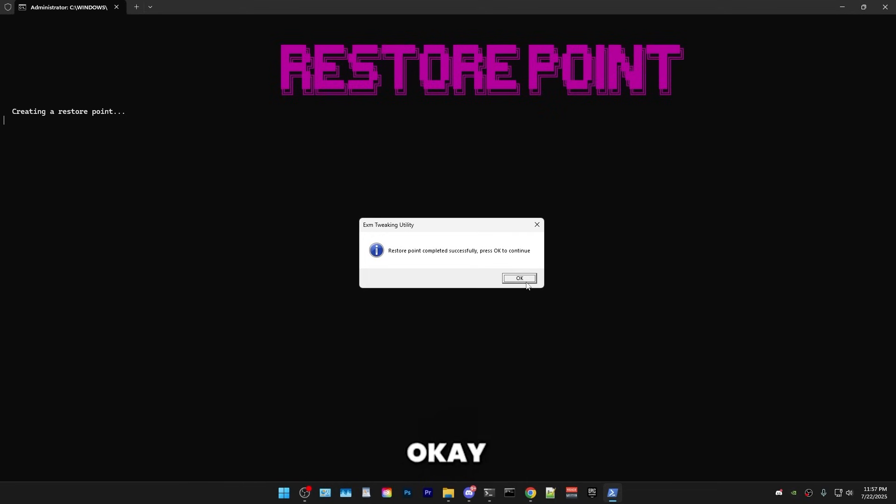
{"action": "left_click", "coordinate": [519, 278]}
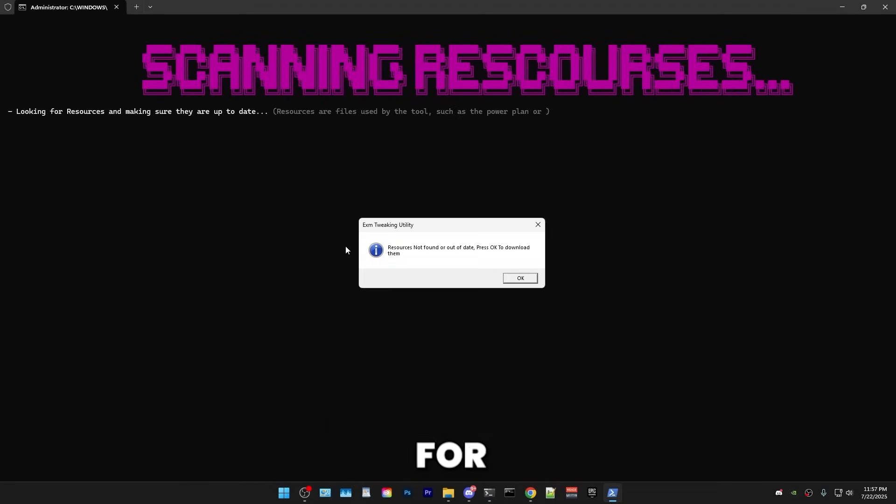
{"action": "left_click", "coordinate": [521, 278]}
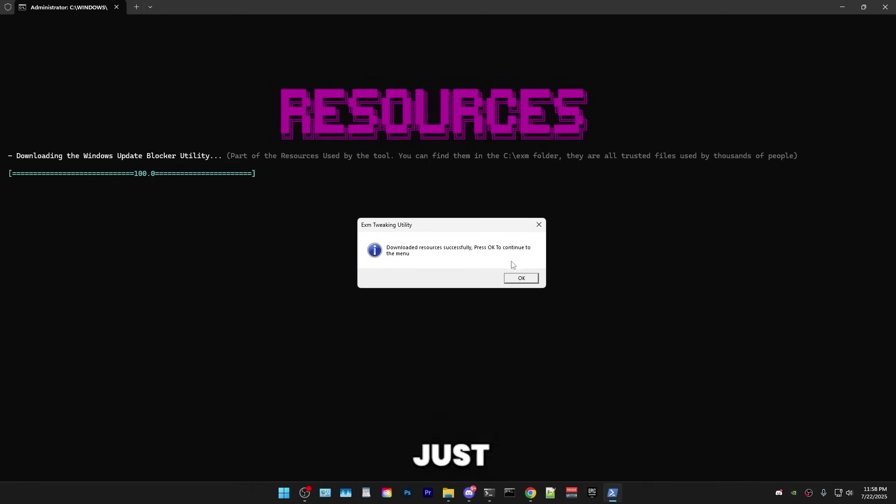
{"action": "left_click", "coordinate": [522, 278]}
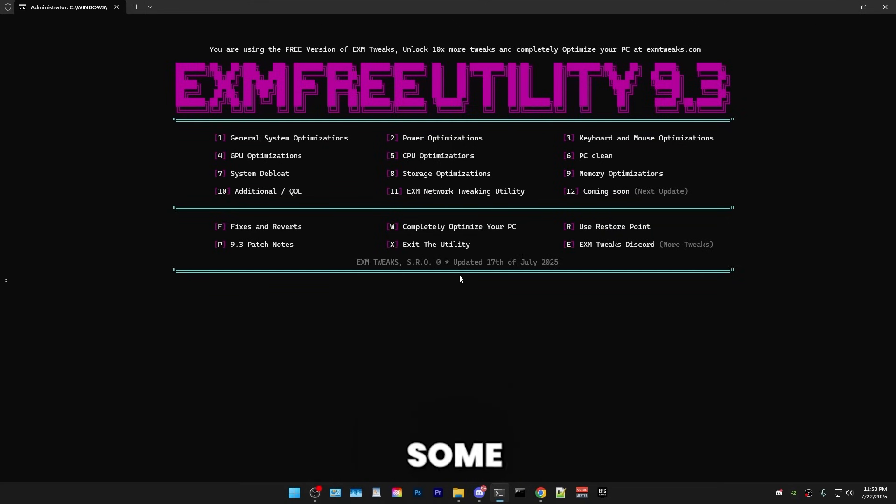
Run option 1 General System Optimizations and confirm reduced visual effects in Performance Options
{"action": "type", "text": "1"}
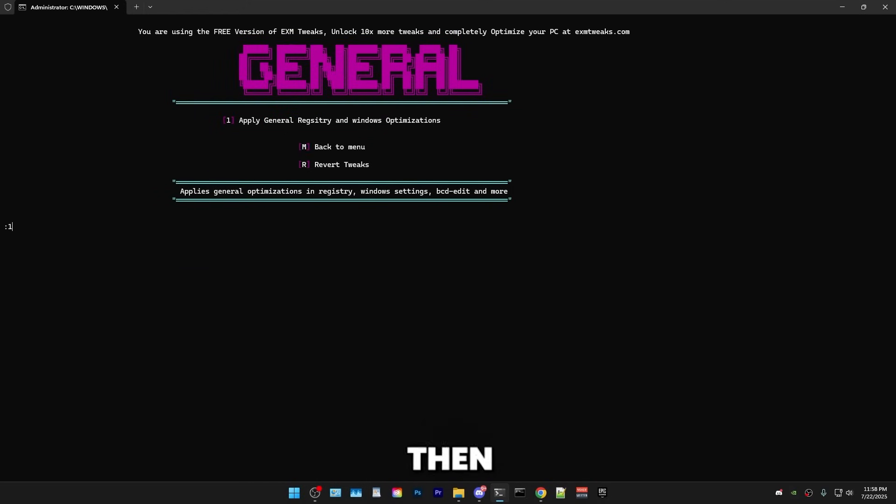
{"action": "key", "text": "Enter"}
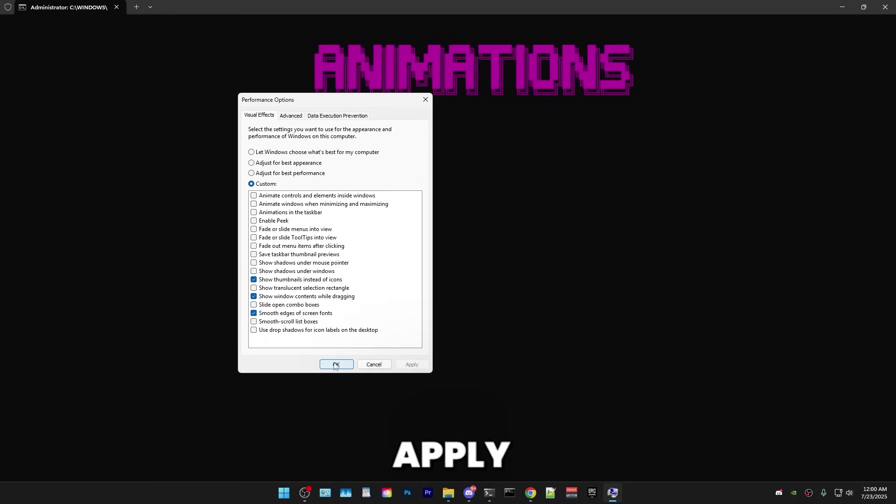
{"action": "left_click", "coordinate": [336, 364]}
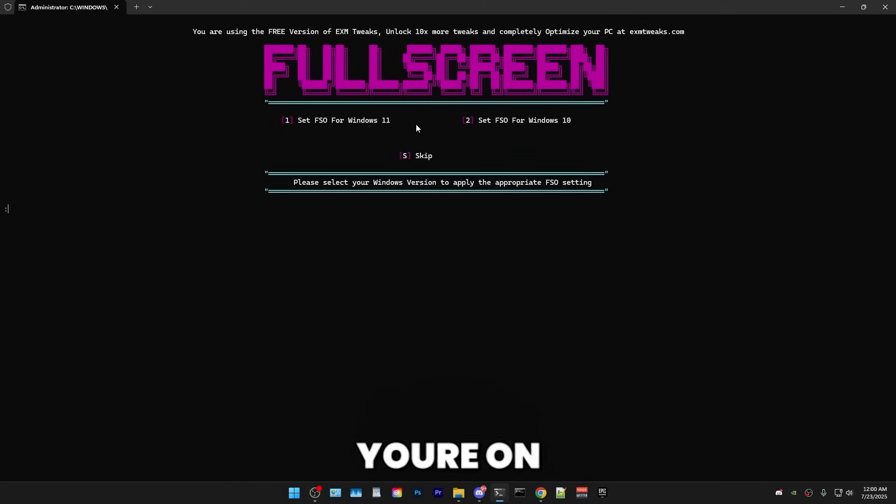
{"action": "mouse_move", "coordinate": [547, 128]}
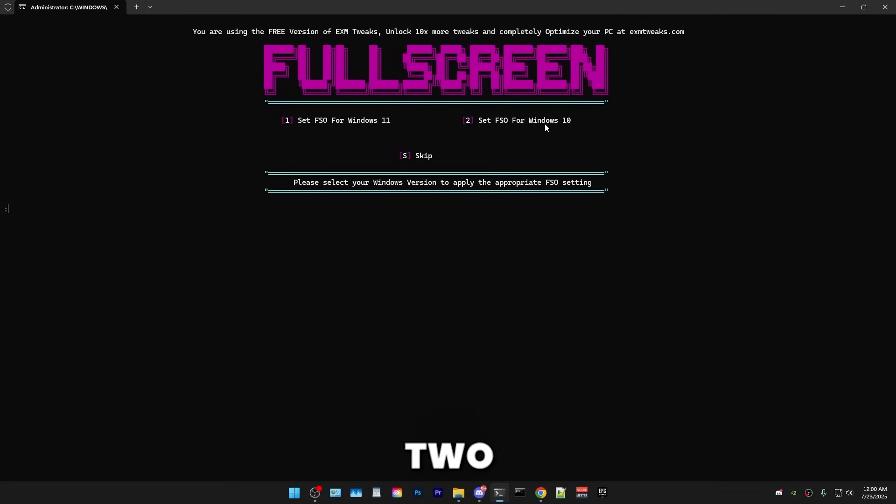
Choose option 1, Set FSO For Windows 11, in the Fullscreen menu
{"action": "type", "text": "1"}
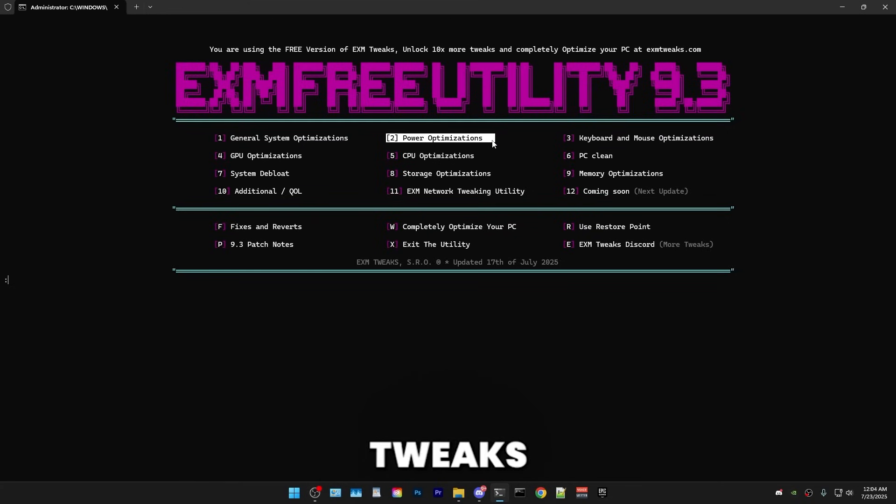
{"action": "mouse_move", "coordinate": [478, 331]}
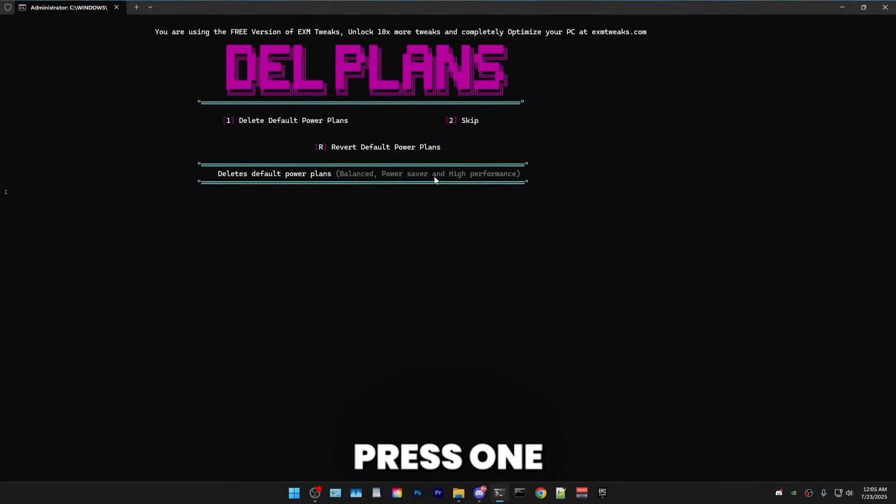
Run option 2 Power Optimizations, keeping the default power plans, and continue after completion
{"action": "type", "text": "2"}
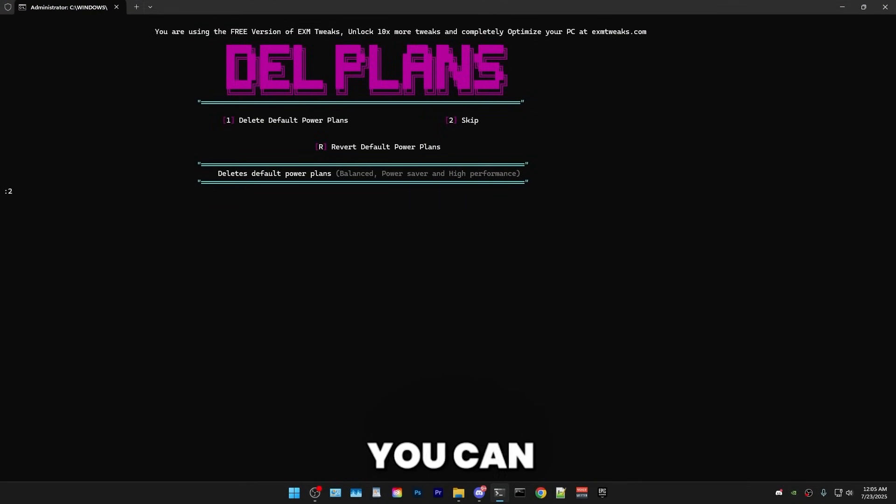
{"action": "key", "text": "2"}
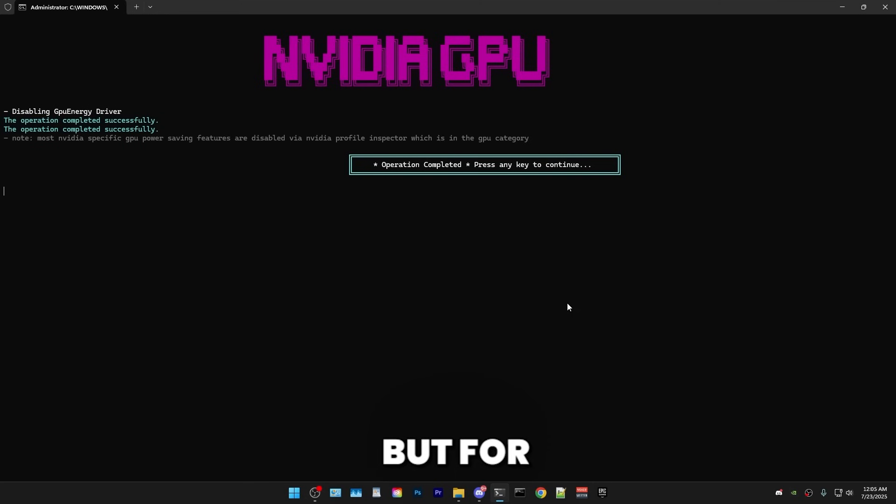
{"action": "mouse_move", "coordinate": [399, 204]}
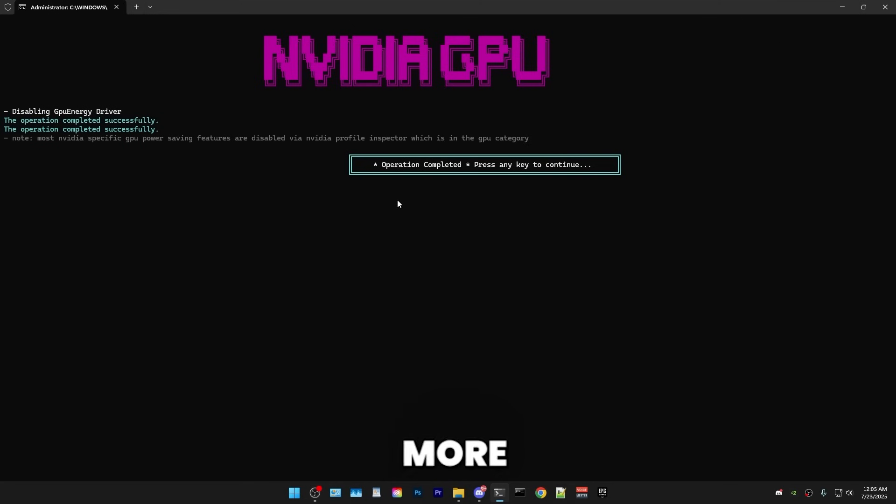
{"action": "key", "text": "enter"}
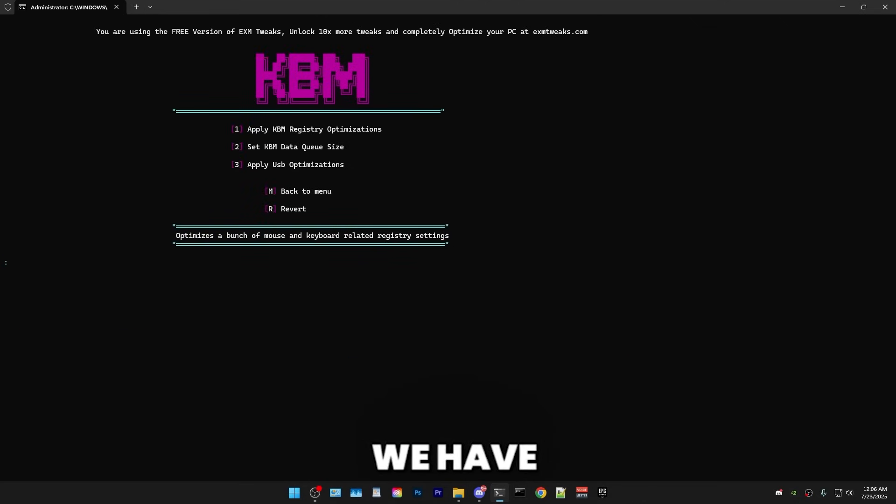
Open the Data Queue Size options and check CPU performance in Task Manager
{"action": "key", "text": "2"}
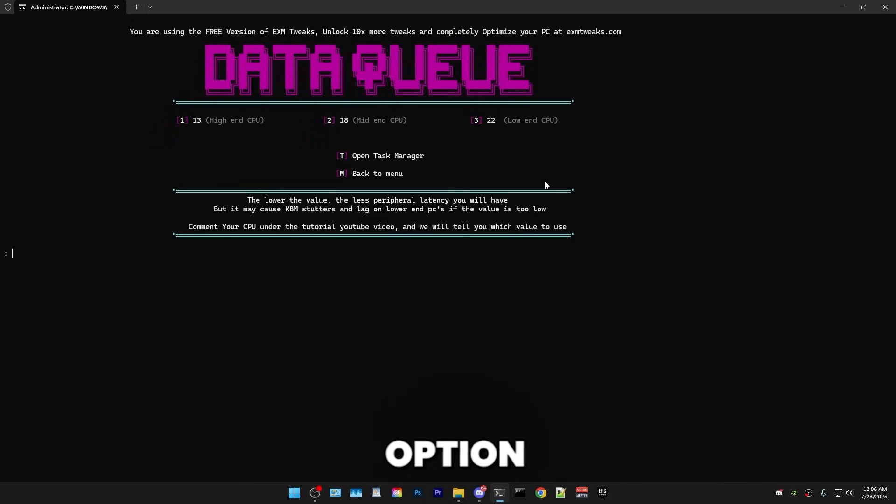
{"action": "key", "text": "T"}
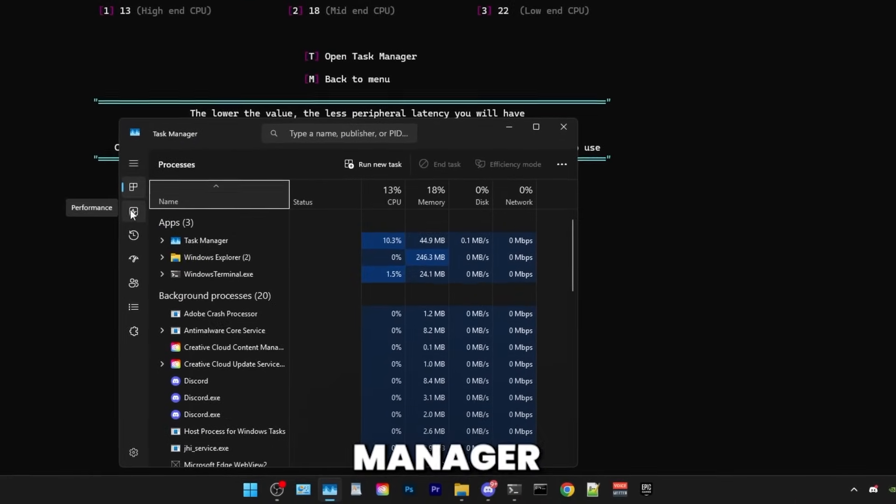
{"action": "left_click", "coordinate": [134, 212]}
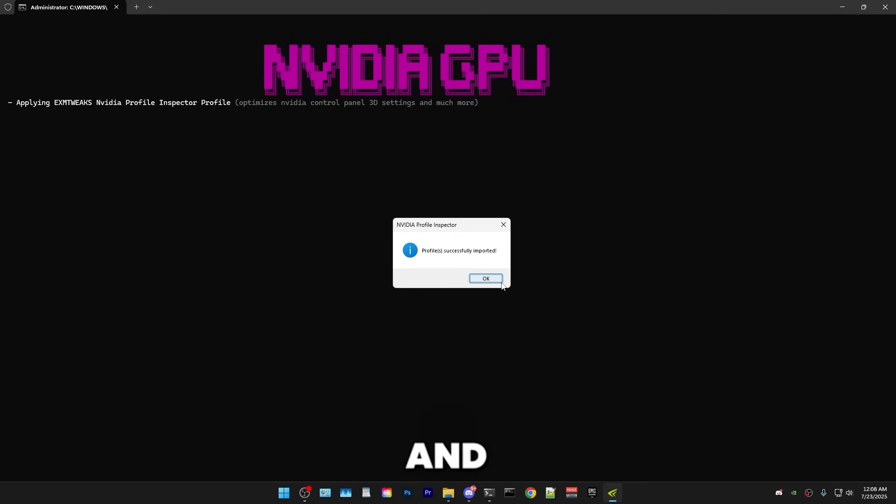
Acknowledge the EXMTWEAKS NVIDIA Profile Inspector 'Profile(s) successfully imported' message
{"action": "left_click", "coordinate": [486, 278]}
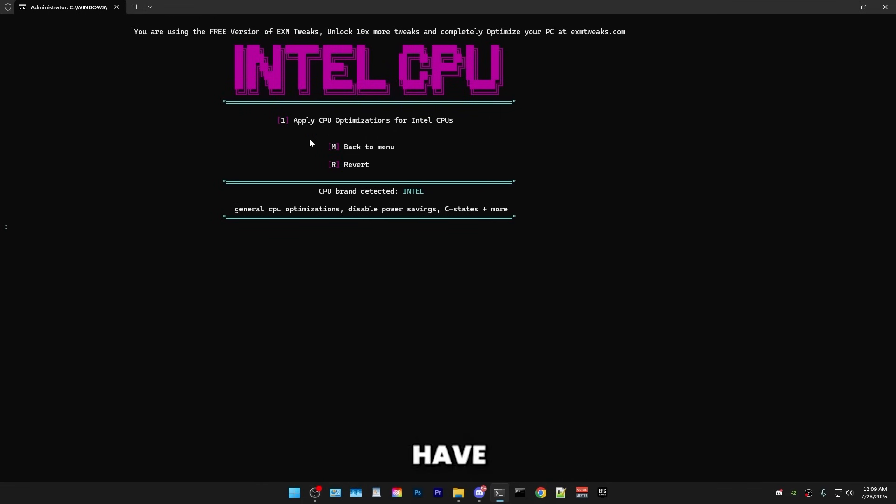
Choose option 1 to apply the Intel CPU optimizations
{"action": "type", "text": "1"}
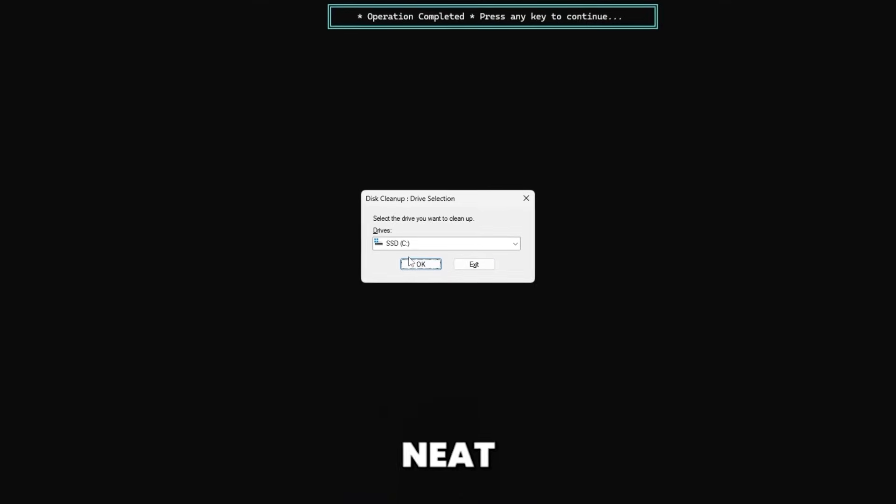
Select SSD (C:) in Disk Cleanup and delete the roughly 1.65 GB of files
{"action": "left_click", "coordinate": [446, 243]}
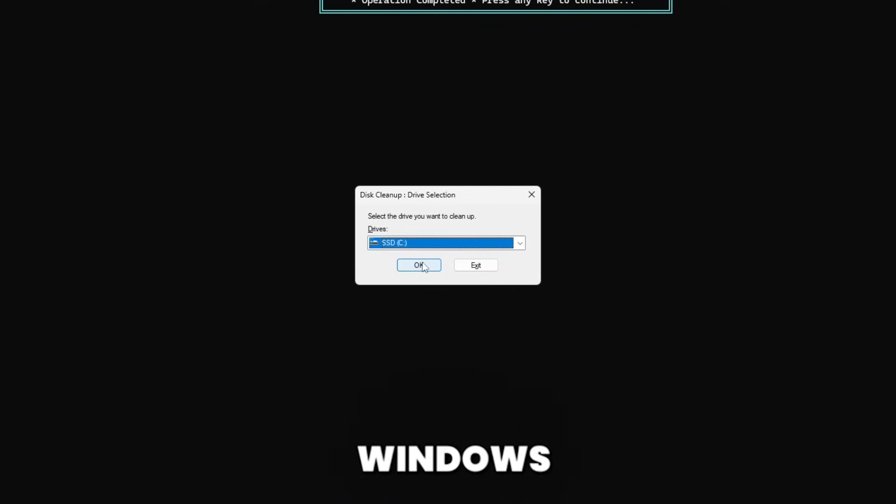
{"action": "left_click", "coordinate": [419, 265]}
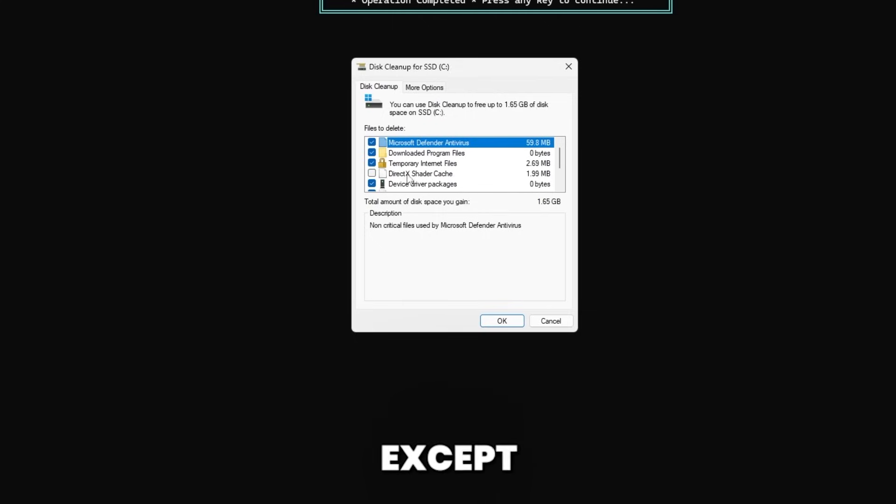
{"action": "scroll", "scroll_direction": "down", "scroll_amount": 3}
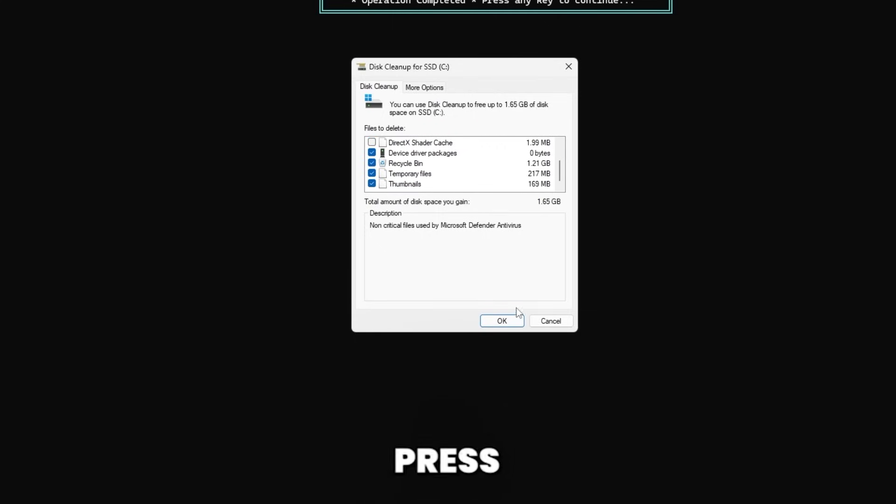
{"action": "left_click", "coordinate": [502, 321]}
{"action": "type", "text": "7"}
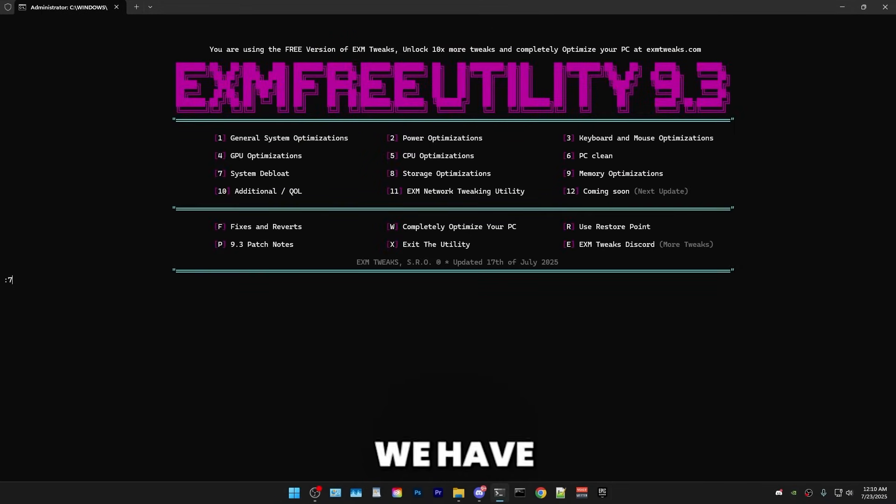
Open System Debloat and run options 1 (GameDVR and Xbox) and 2 (Telemetry)
{"action": "key", "text": "Enter"}
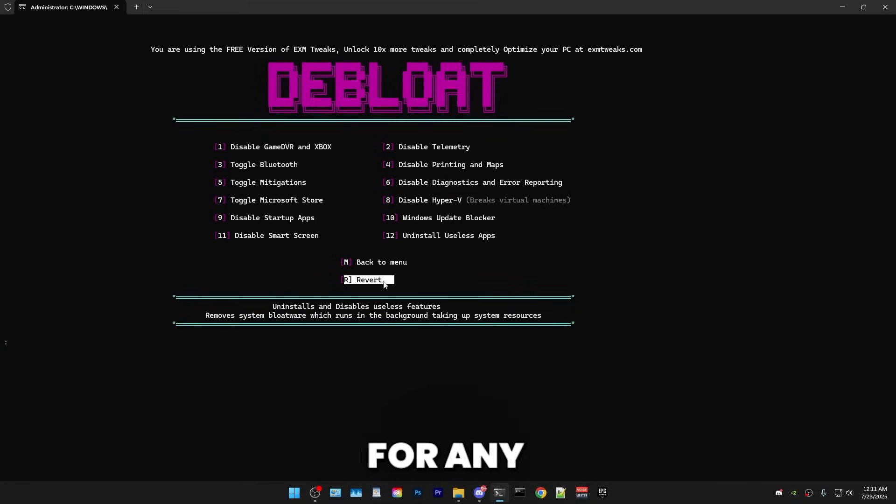
{"action": "mouse_move", "coordinate": [418, 276]}
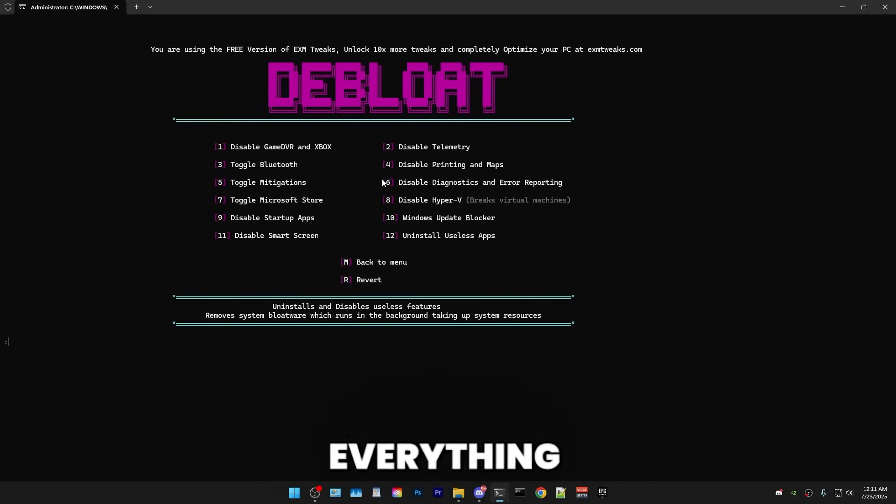
{"action": "type", "text": "1"}
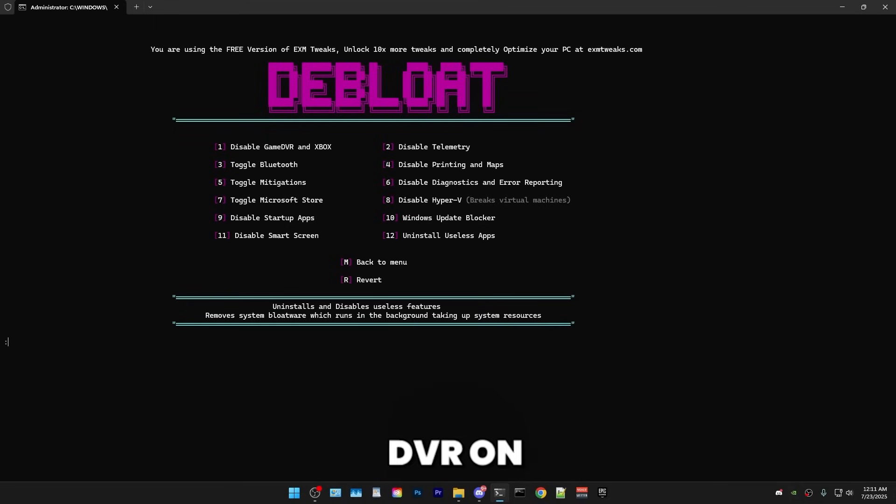
{"action": "type", "text": "2"}
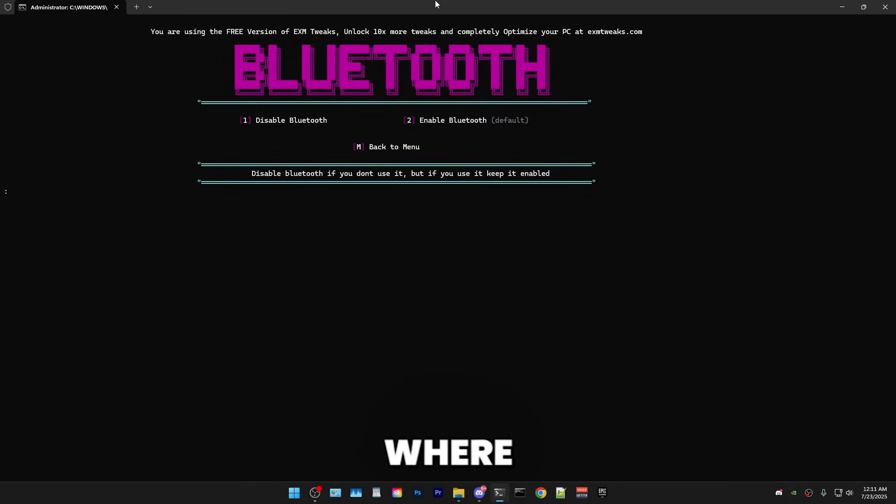
Disable Bluetooth, then diagnostics and error reporting, and dismiss the completion notice
{"action": "type", "text": "1"}
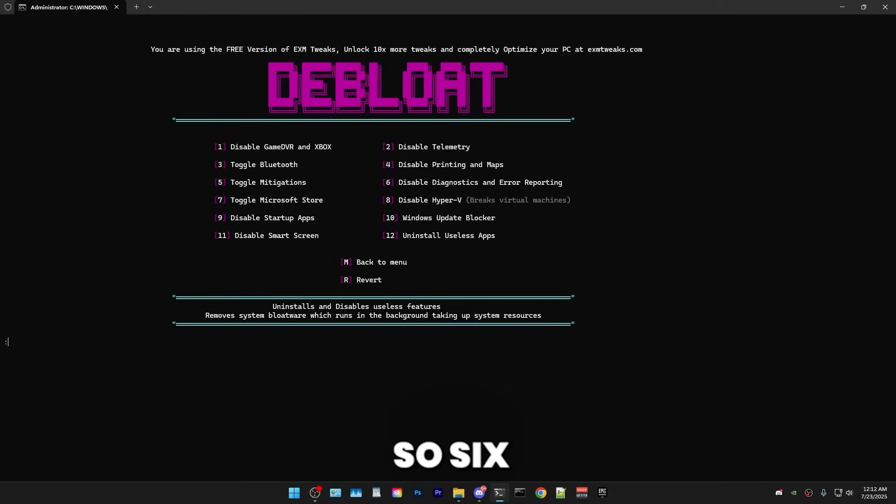
{"action": "type", "text": "6"}
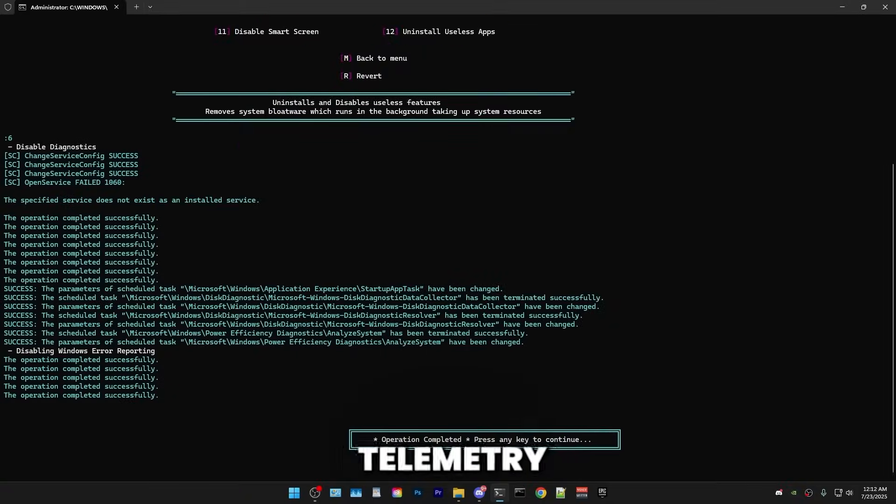
{"action": "key", "text": "enter"}
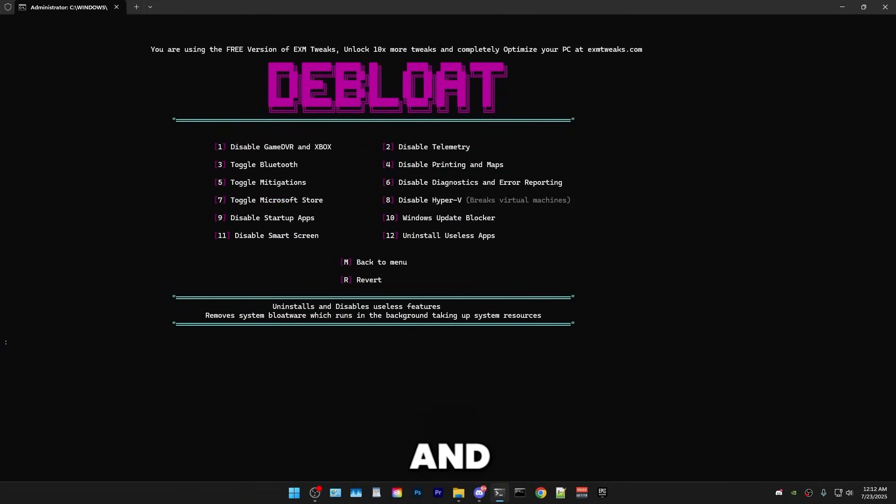
Disable the Microsoft Store and Hyper-V from the debloat options
{"action": "type", "text": "7"}
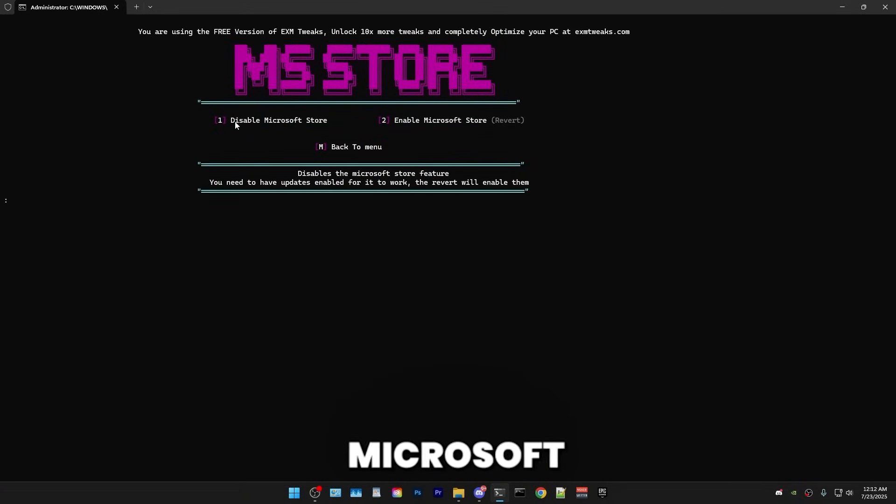
{"action": "type", "text": "1"}
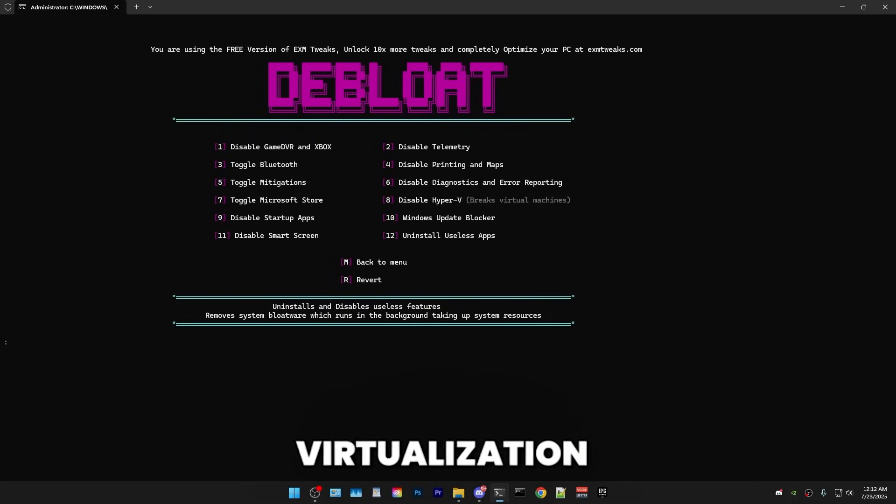
{"action": "type", "text": "8"}
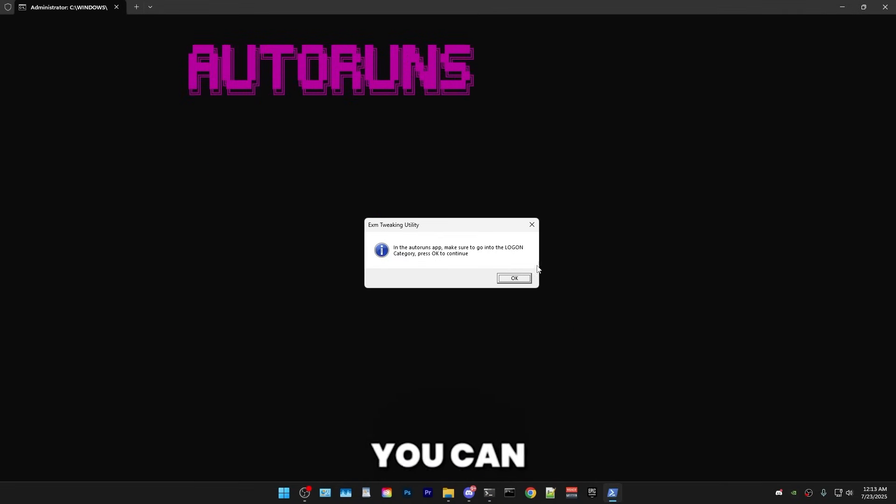
Launch Autoruns, review its Logon startup entries, and continue back to the Debloat menu
{"action": "left_click", "coordinate": [514, 278]}
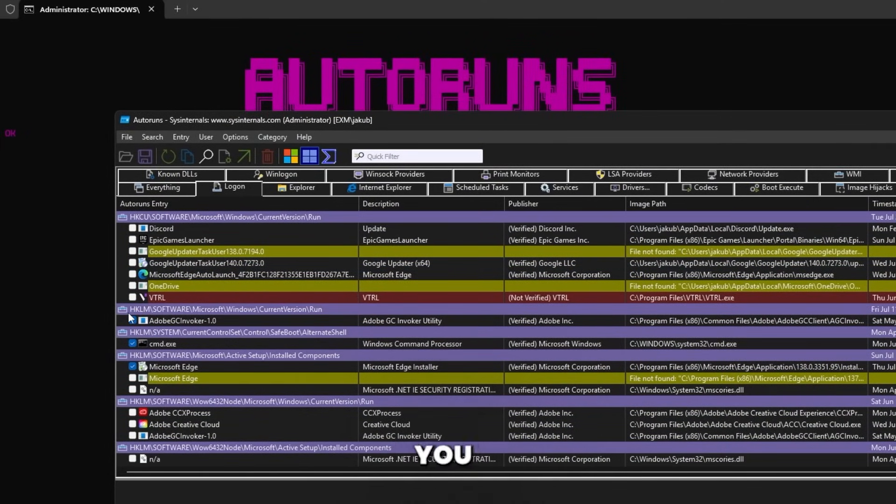
{"action": "left_click", "coordinate": [132, 367]}
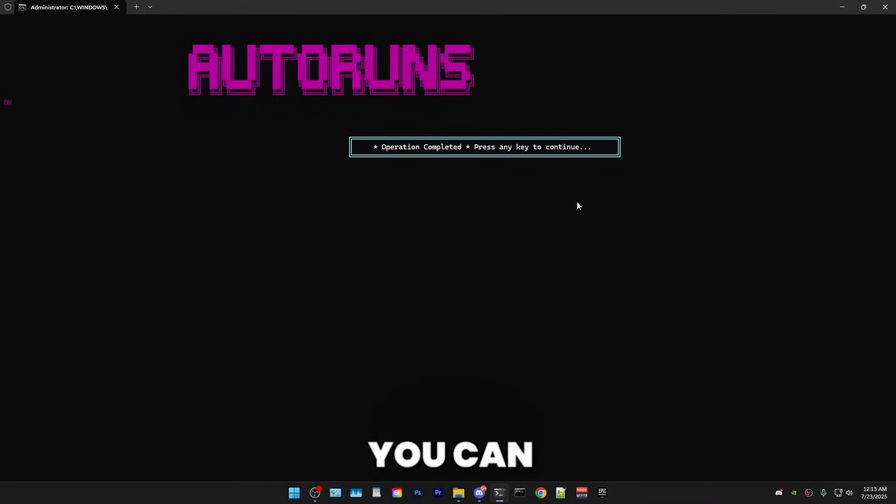
{"action": "key", "text": "enter"}
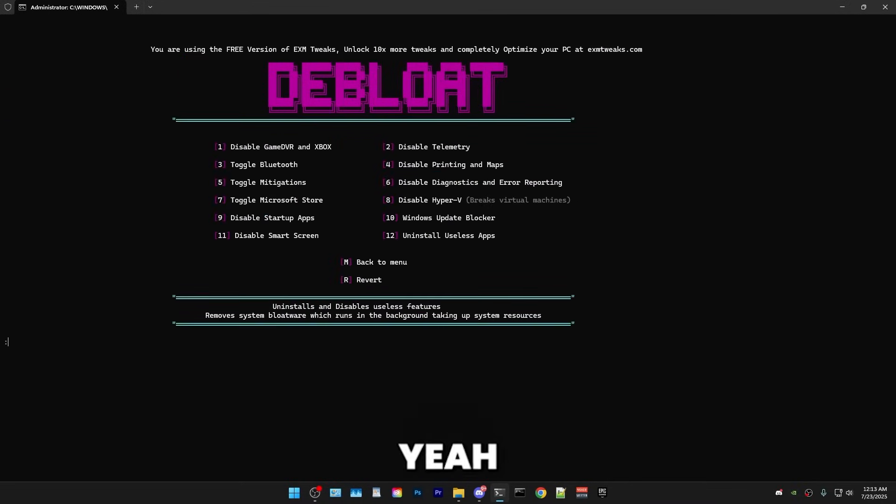
Launch Windows Update Blocker via option 10, accept the Store warning, and disable updates
{"action": "type", "text": "10"}
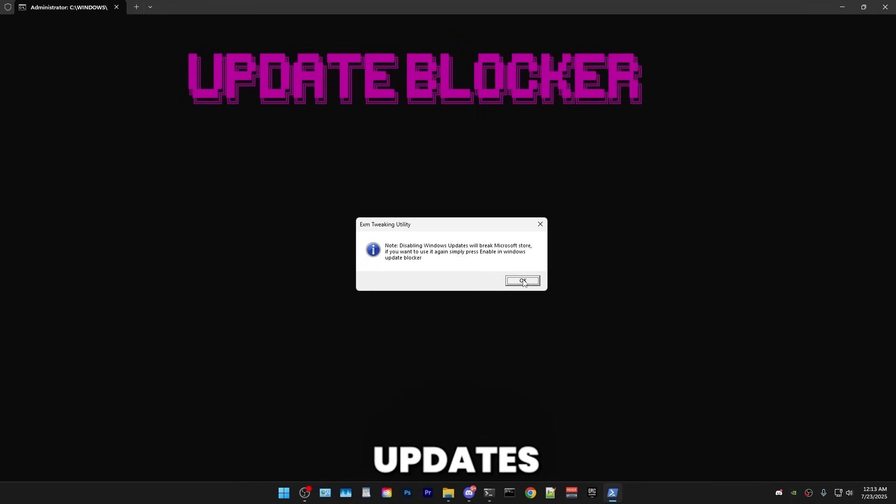
{"action": "left_click", "coordinate": [522, 281]}
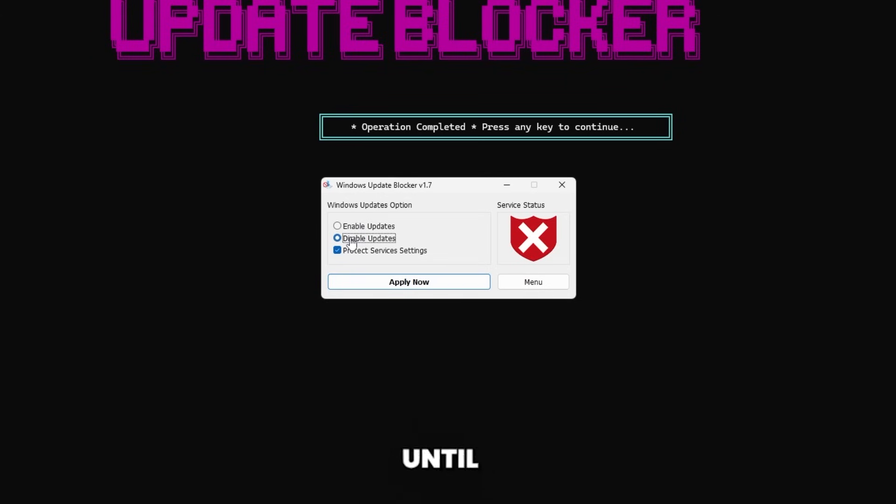
{"action": "left_click", "coordinate": [337, 226]}
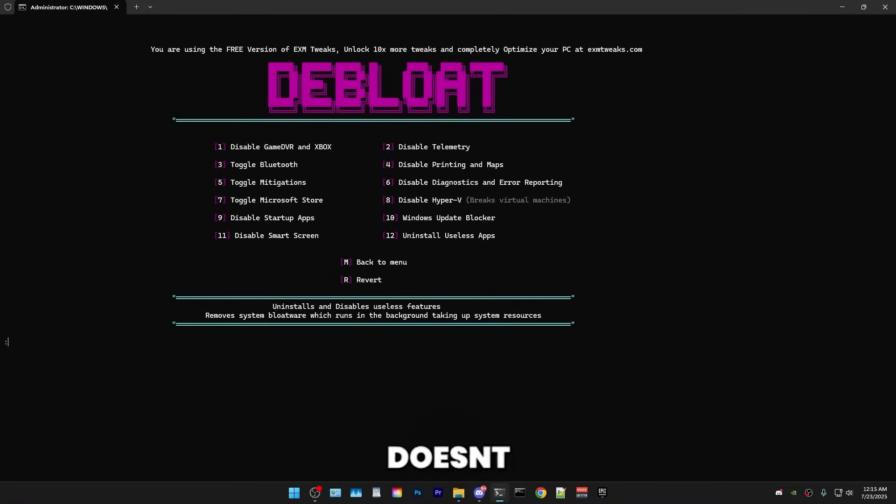
Uninstall the preinstalled Windows apps from the Uninstall menu and dismiss the completion message
{"action": "type", "text": "11"}
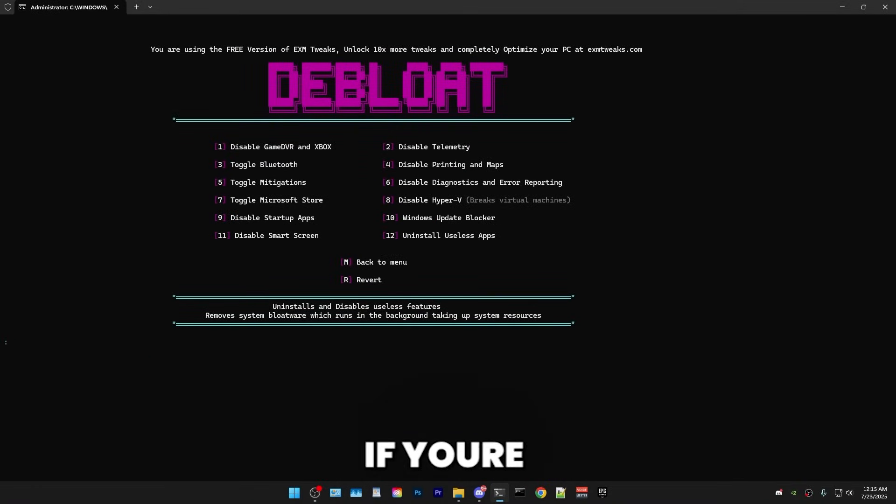
{"action": "type", "text": "1"}
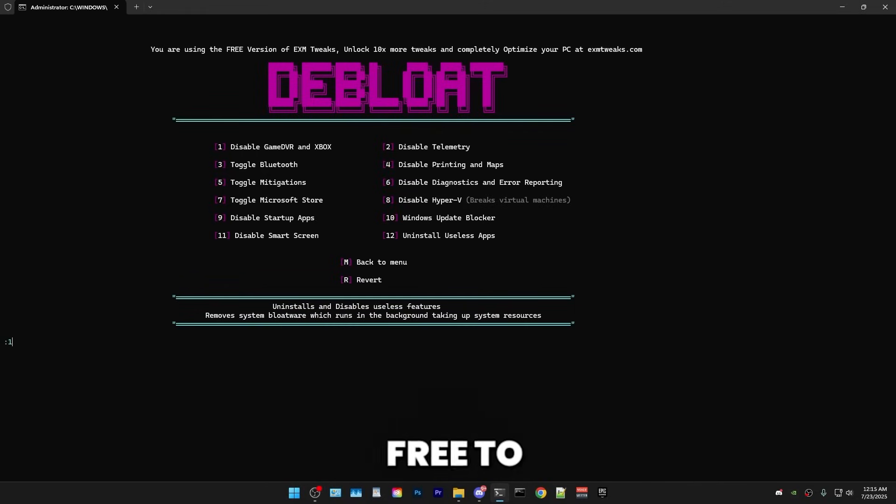
{"action": "type", "text": "2"}
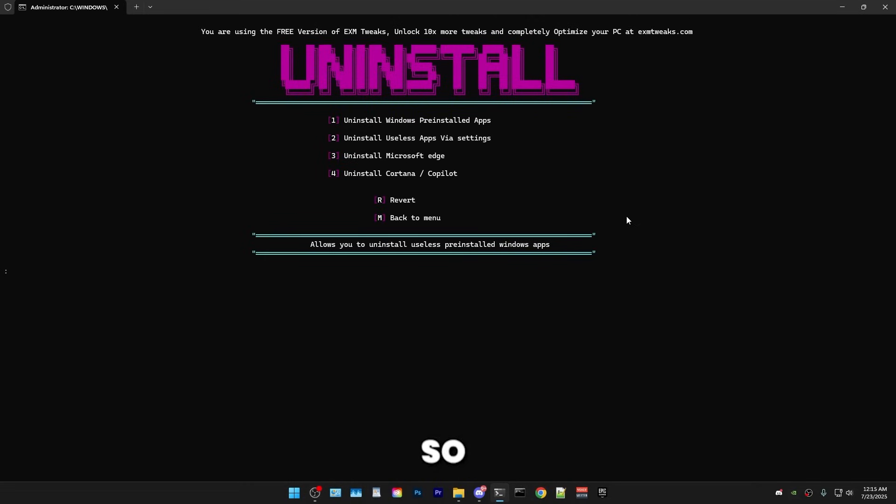
{"action": "type", "text": "1"}
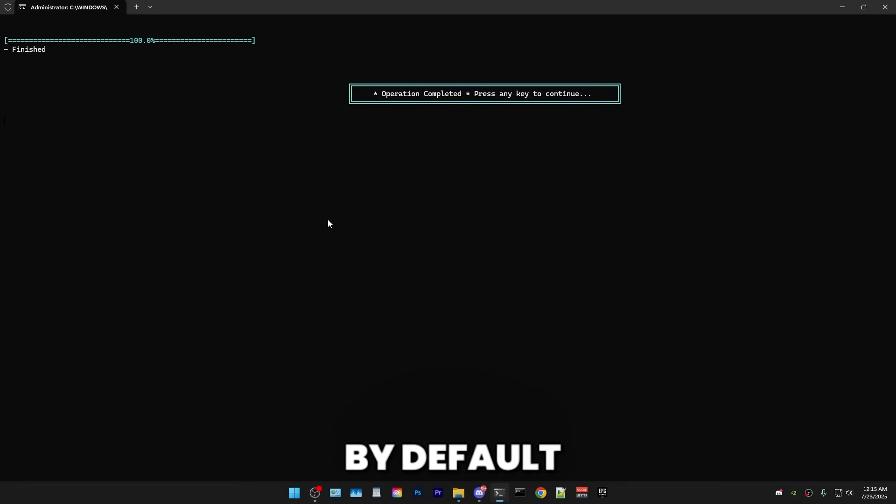
{"action": "key", "text": "enter"}
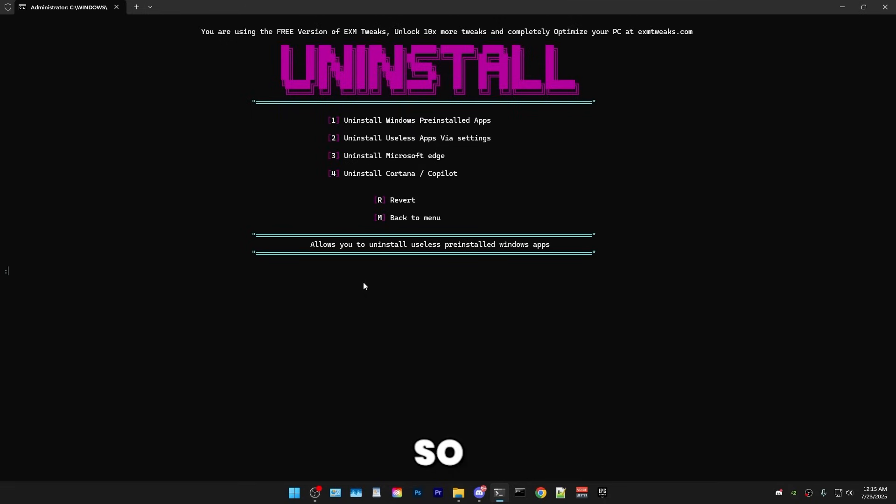
{"action": "mouse_move", "coordinate": [536, 137]}
{"action": "type", "text": "2"}
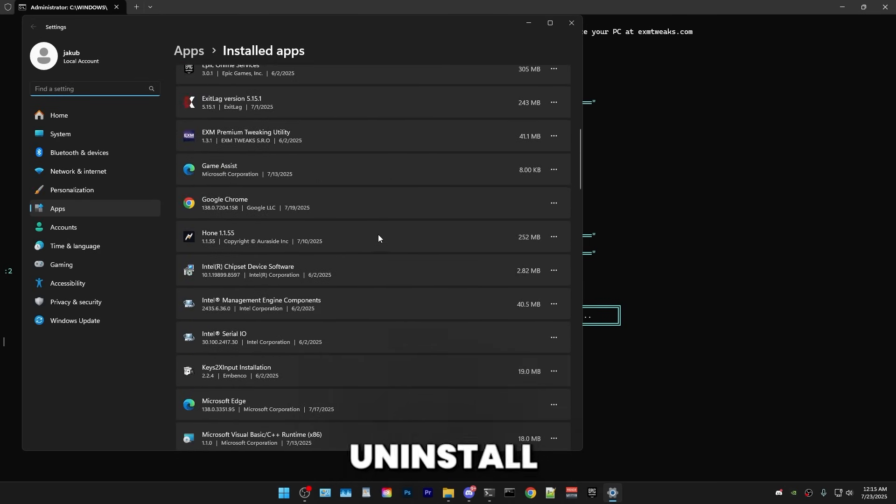
Scroll through the Installed apps list in Windows Settings
{"action": "scroll", "scroll_direction": "down", "scroll_amount": 3}
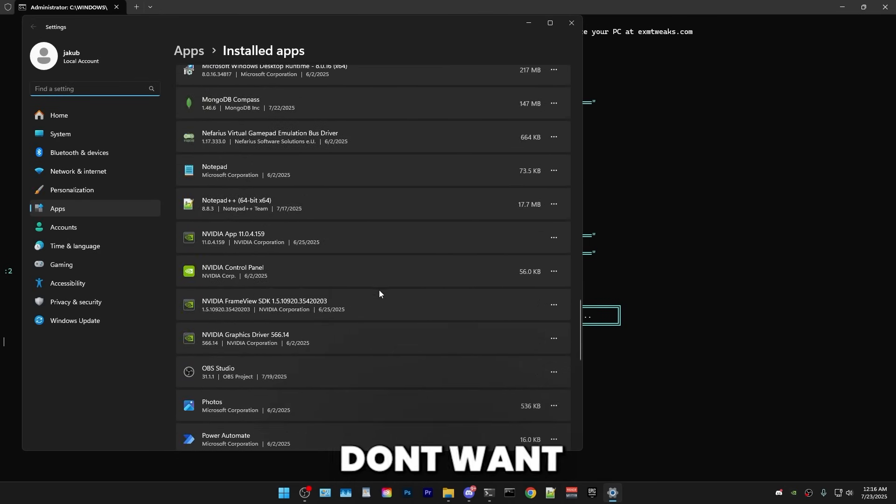
{"action": "scroll", "scroll_direction": "down", "scroll_amount": 3}
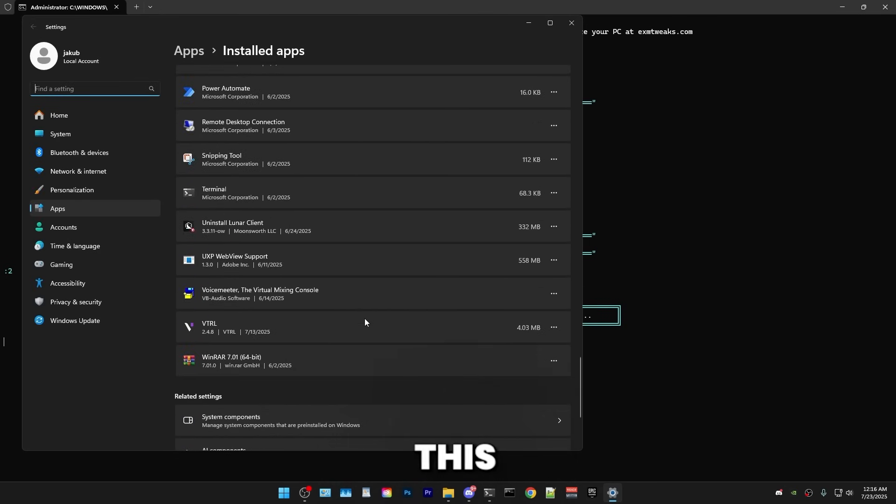
{"action": "scroll", "scroll_direction": "up", "scroll_amount": 3}
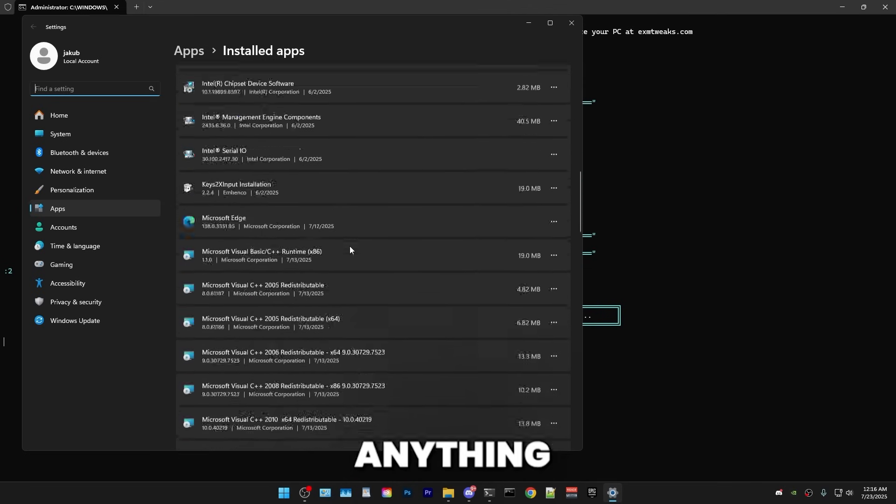
{"action": "scroll", "scroll_direction": "down", "scroll_amount": 3}
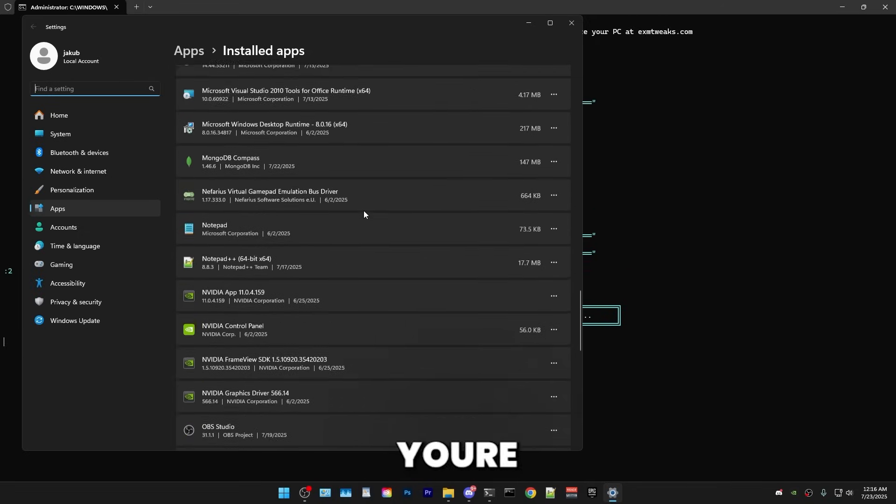
{"action": "scroll", "scroll_direction": "down", "scroll_amount": 3}
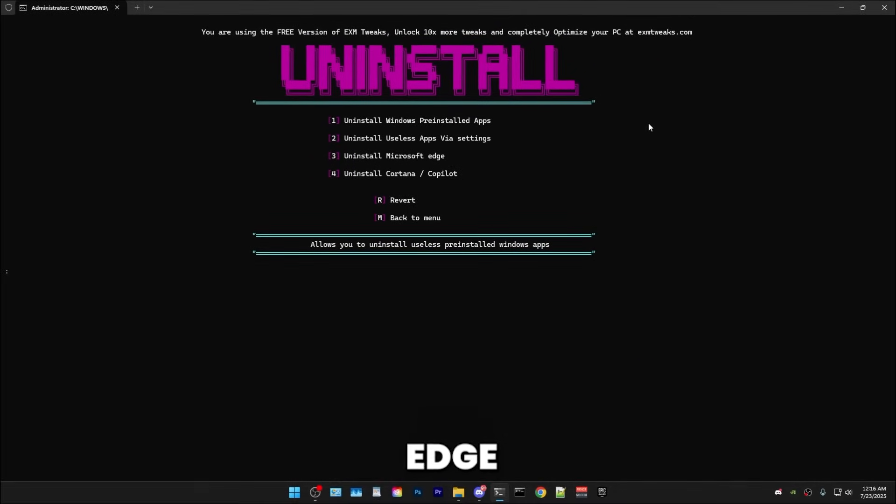
Enter menu numbers 3 and 4 to leave Uninstall and reach the Storage menu
{"action": "type", "text": "3"}
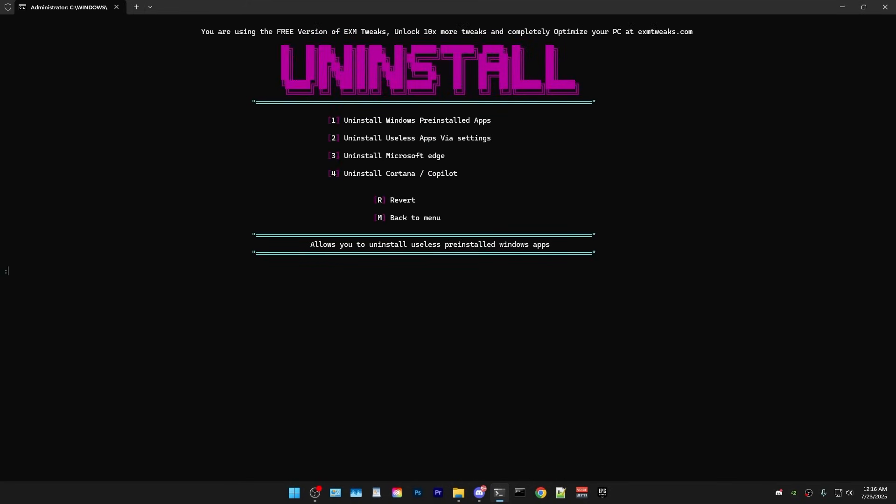
{"action": "type", "text": "4"}
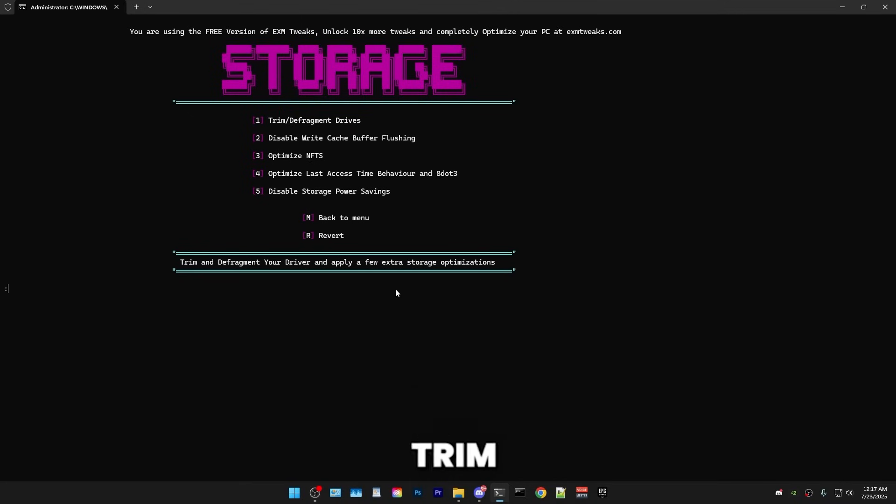
Disable write cache buffer flushing and dismiss the completion message
{"action": "type", "text": "1"}
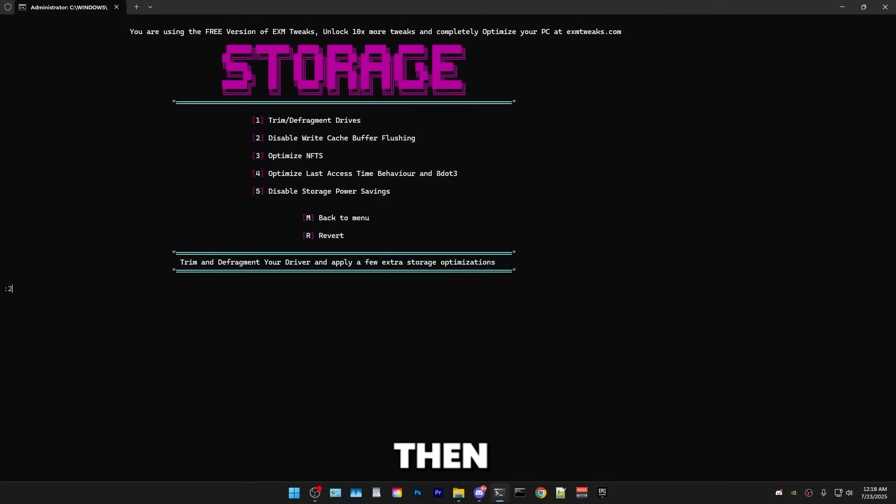
{"action": "key", "text": "enter"}
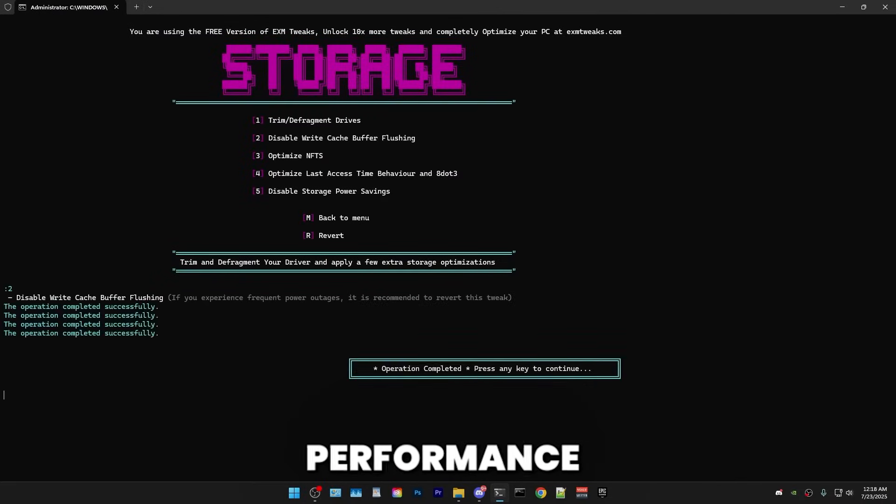
{"action": "key", "text": "enter"}
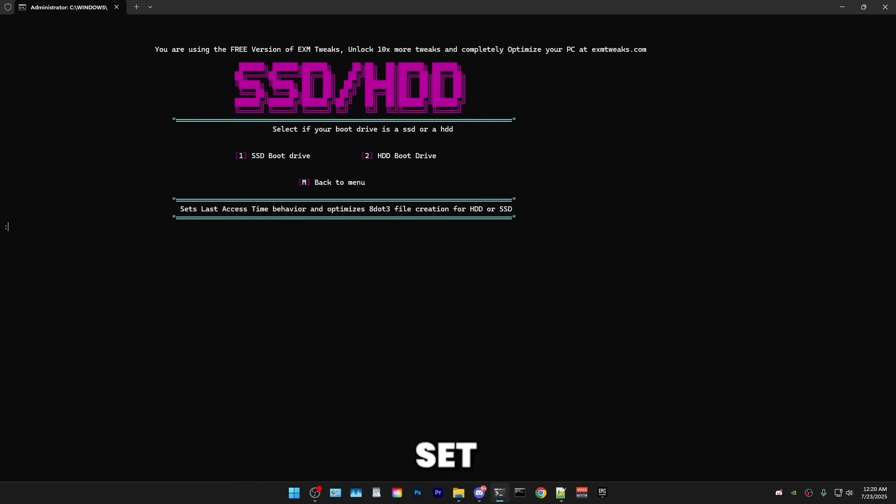
Choose SSD as the boot drive for last access time and 8dot3 tweaks, then continue
{"action": "type", "text": "1"}
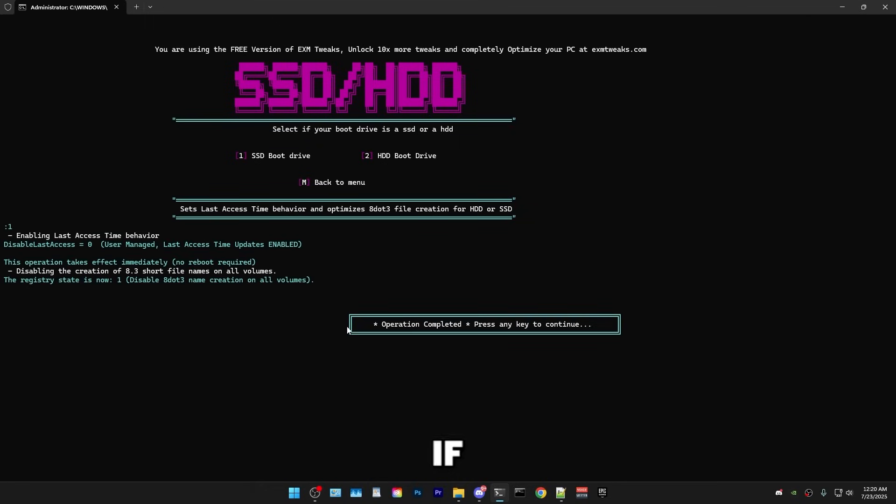
{"action": "key", "text": "enter"}
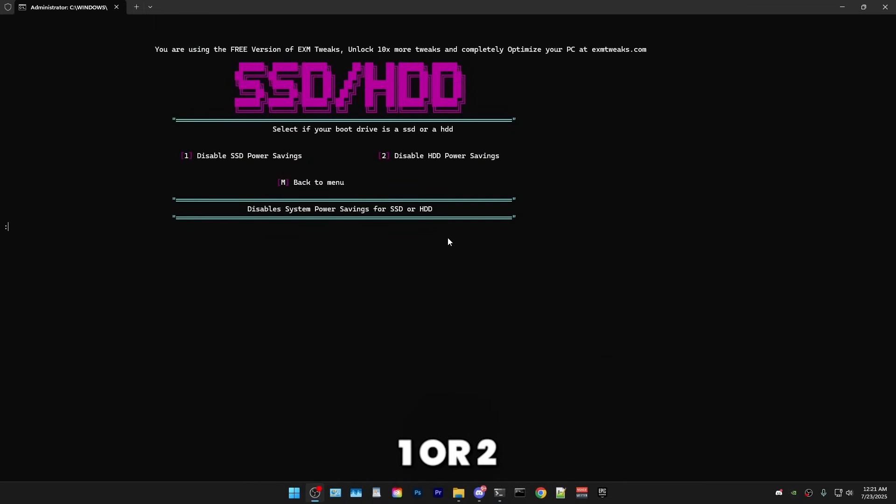
{"action": "type", "text": "1"}
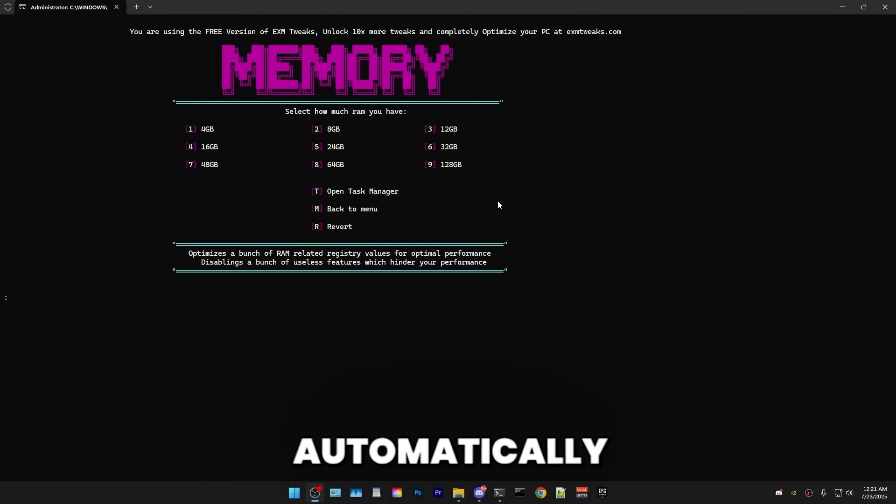
Select option 6 for 32GB of RAM in the Memory menu
{"action": "type", "text": "6"}
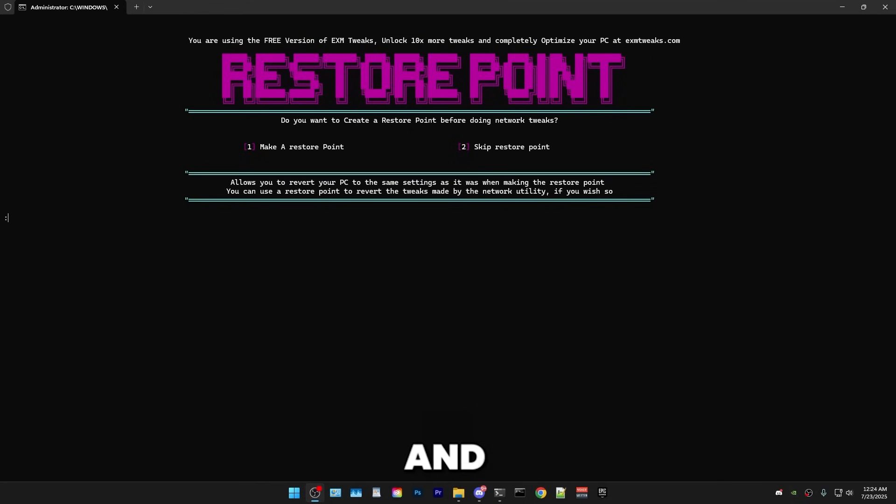
Make a restore point, confirm its success, and enter T for Net Utility 3.0
{"action": "type", "text": "1"}
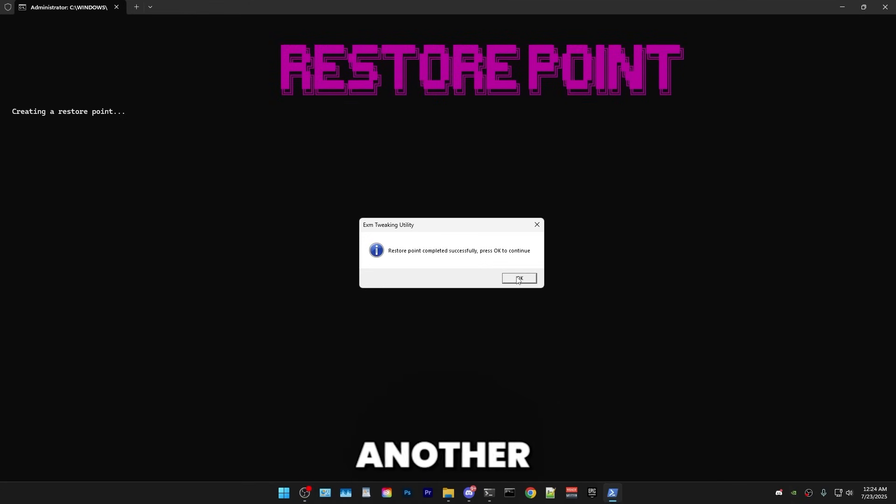
{"action": "left_click", "coordinate": [519, 279]}
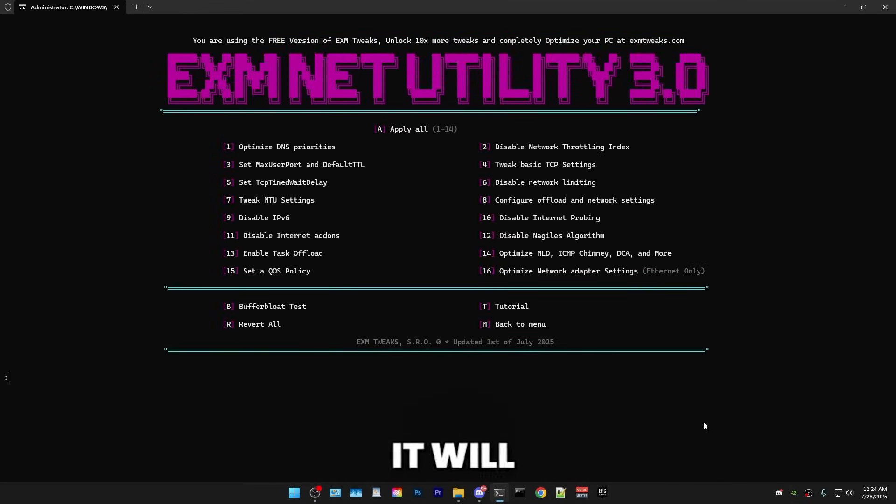
{"action": "type", "text": "T"}
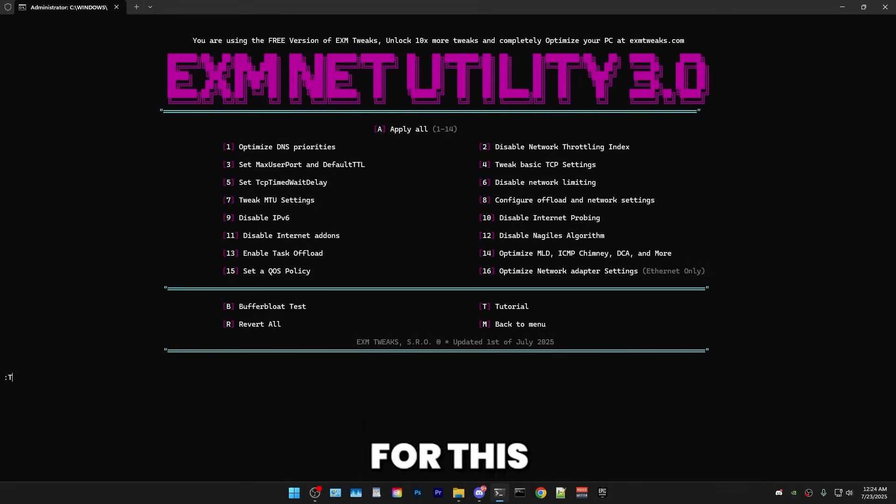